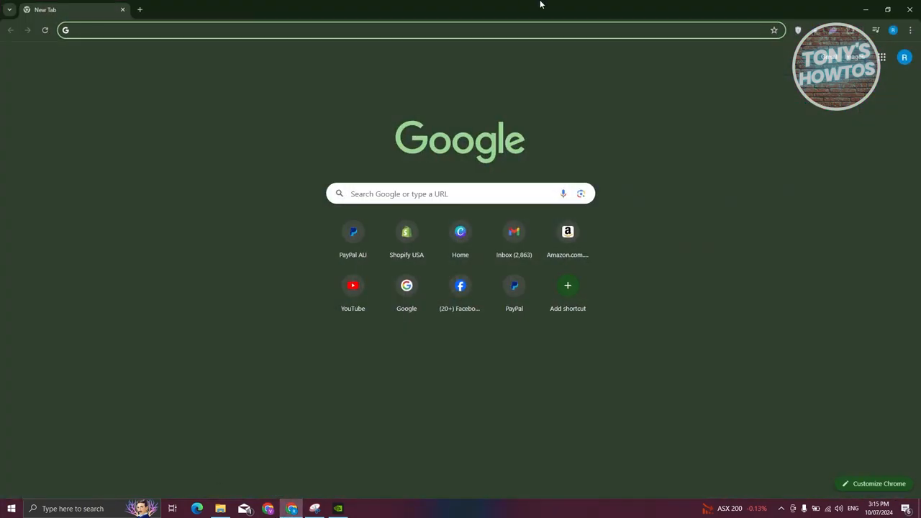
Search Google for AMD ADRENALINE and open AMD's Drivers and Support for Processors and Graphics result.
{"action": "key", "text": "Return"}
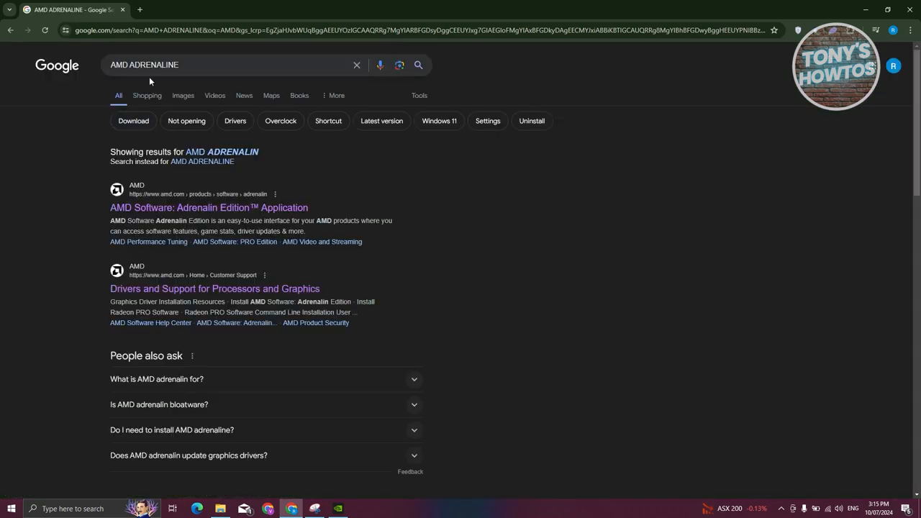
{"action": "mouse_move", "coordinate": [150, 81]}
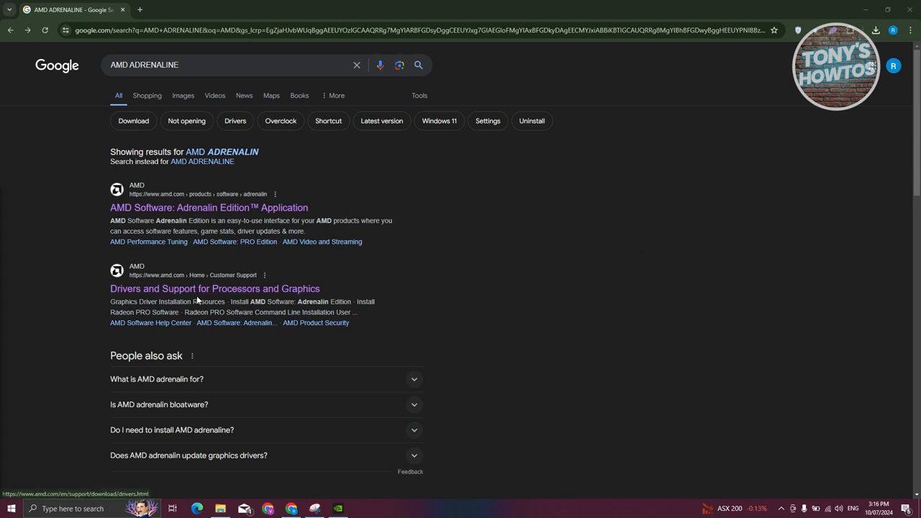
{"action": "left_click", "coordinate": [215, 288]}
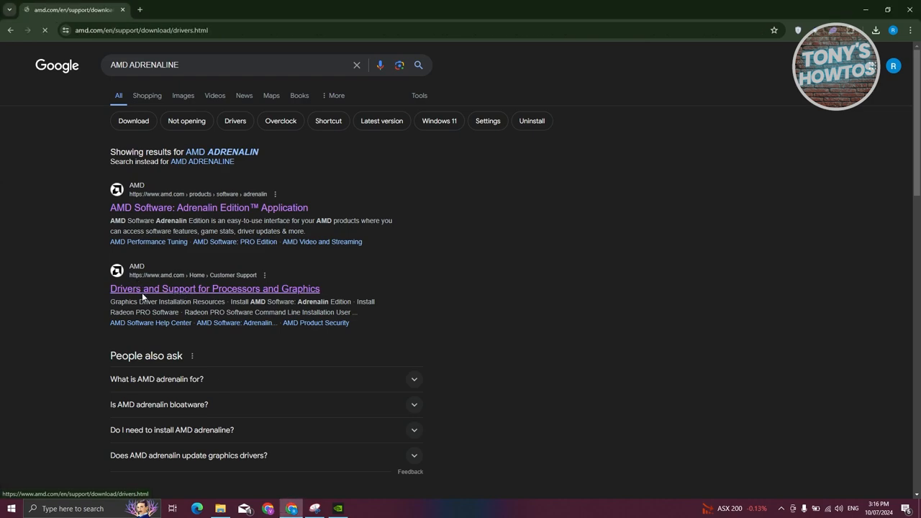
Choose Graphics as the product category in the driver search's Browse Products list.
{"action": "left_click", "coordinate": [215, 288]}
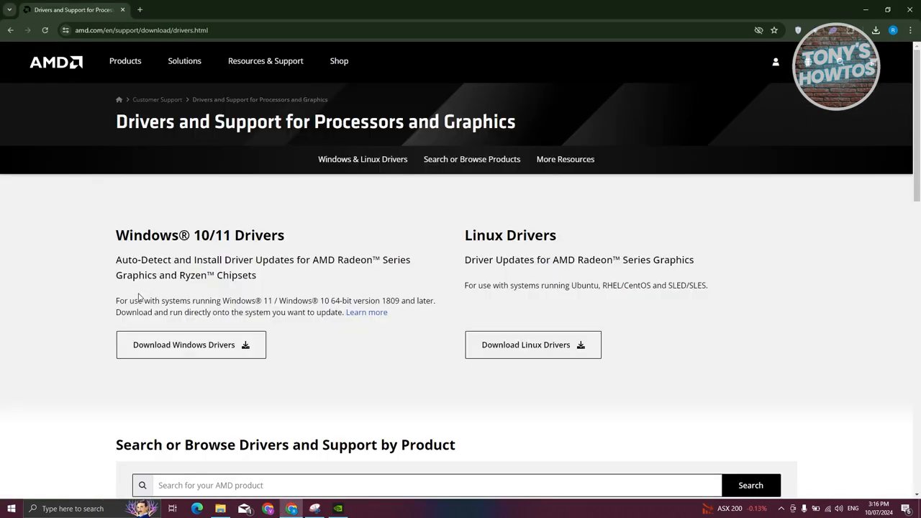
{"action": "scroll", "scroll_direction": "down", "scroll_amount": 3}
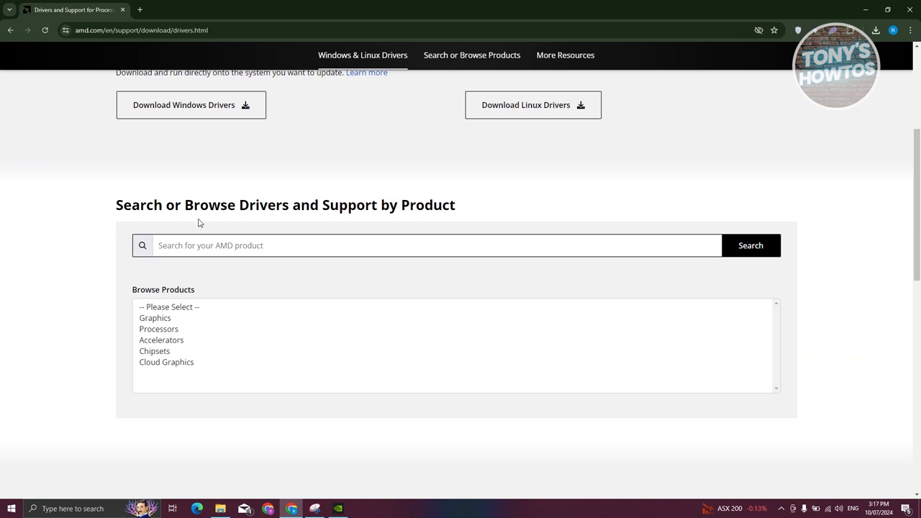
{"action": "mouse_move", "coordinate": [389, 232]}
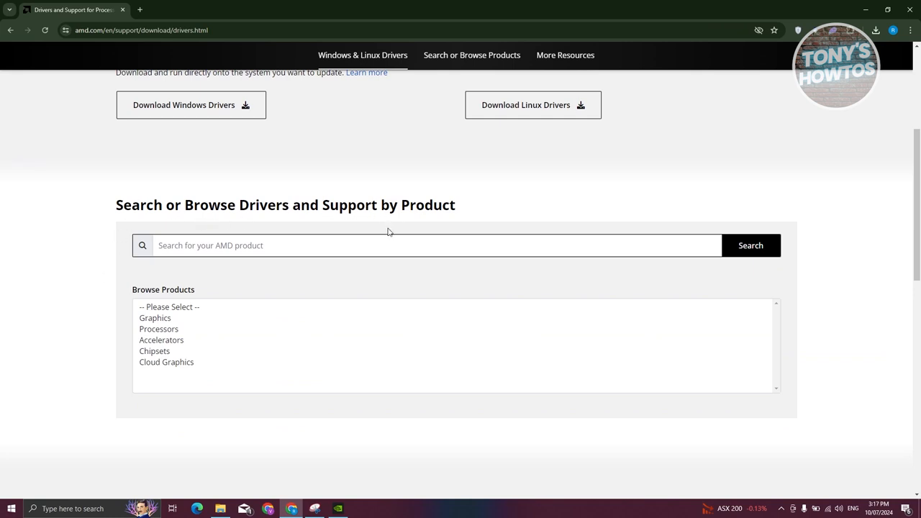
{"action": "mouse_move", "coordinate": [295, 300]}
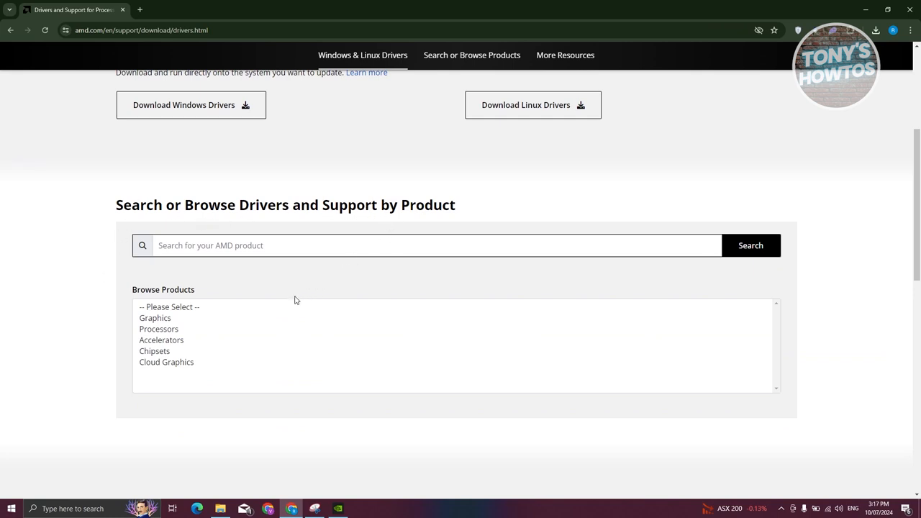
{"action": "mouse_move", "coordinate": [257, 345]}
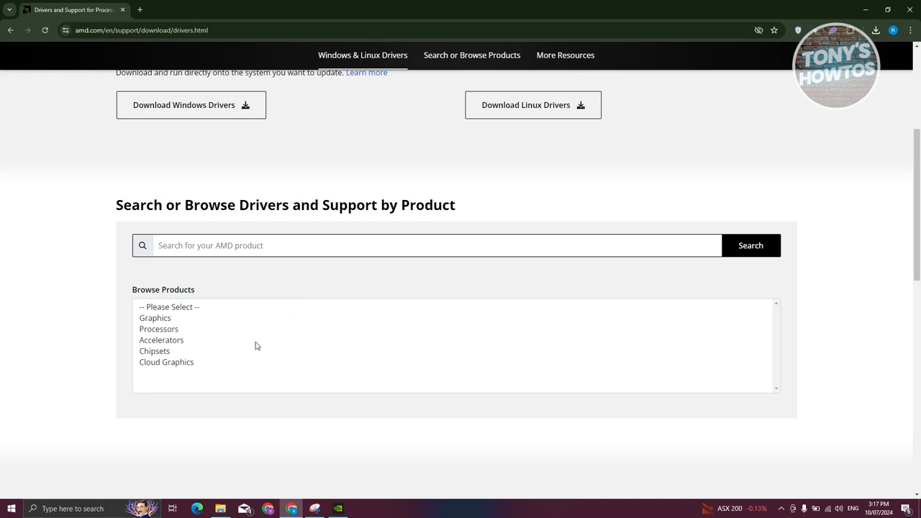
{"action": "mouse_move", "coordinate": [253, 337]}
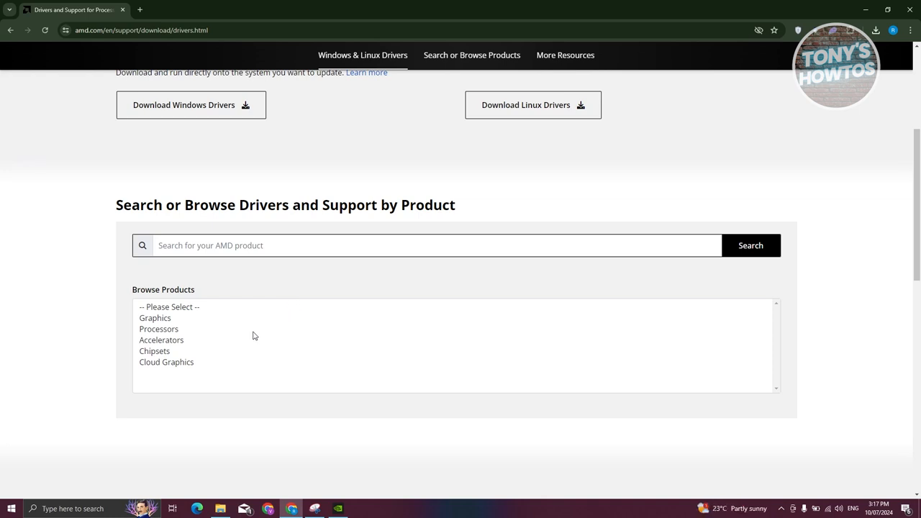
{"action": "left_click", "coordinate": [155, 318]}
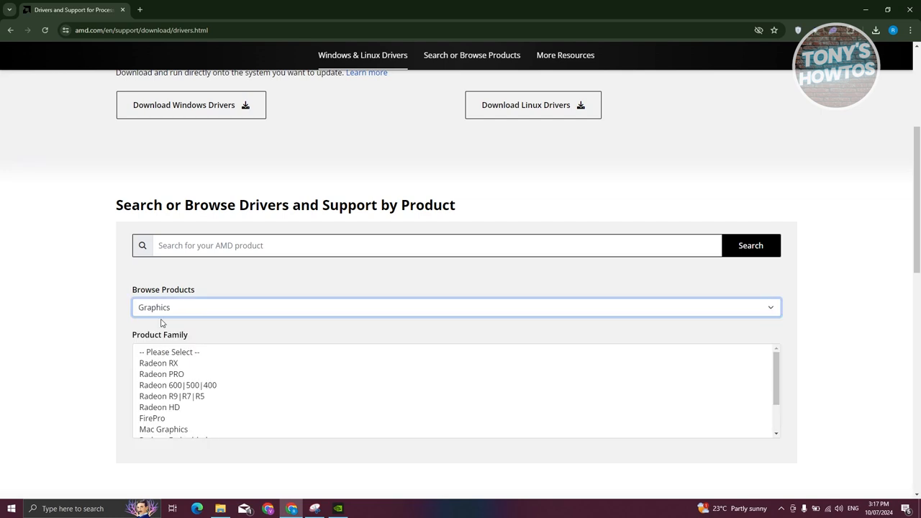
{"action": "scroll", "scroll_direction": "up", "scroll_amount": 3}
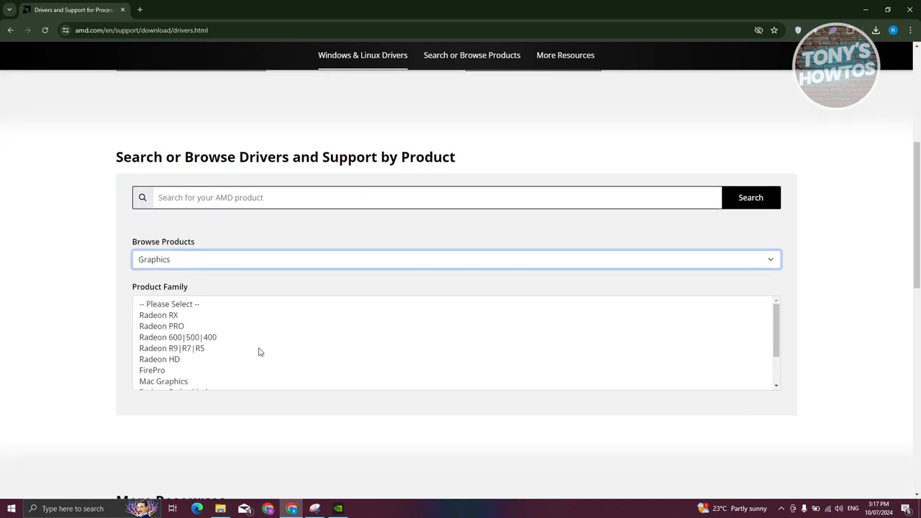
{"action": "mouse_move", "coordinate": [228, 358]}
{"action": "type", "text": "DEVICE MA"}
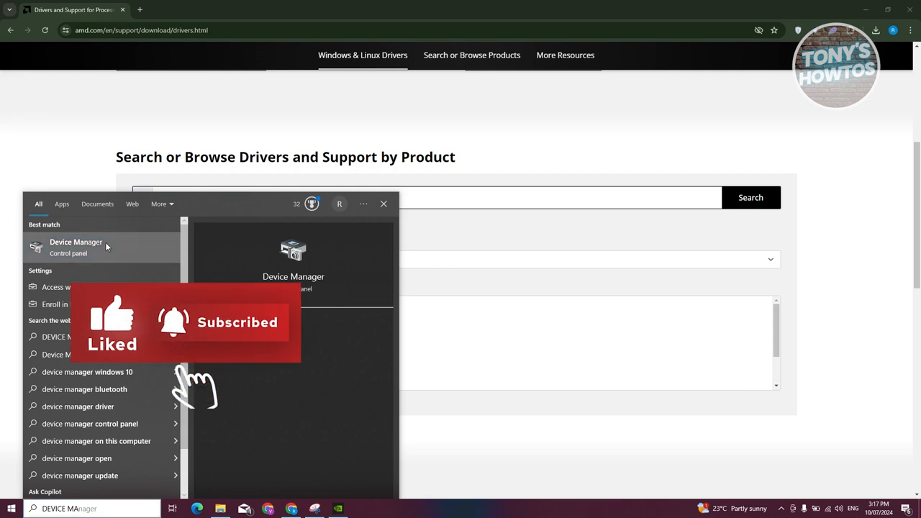
{"action": "left_click", "coordinate": [75, 242]}
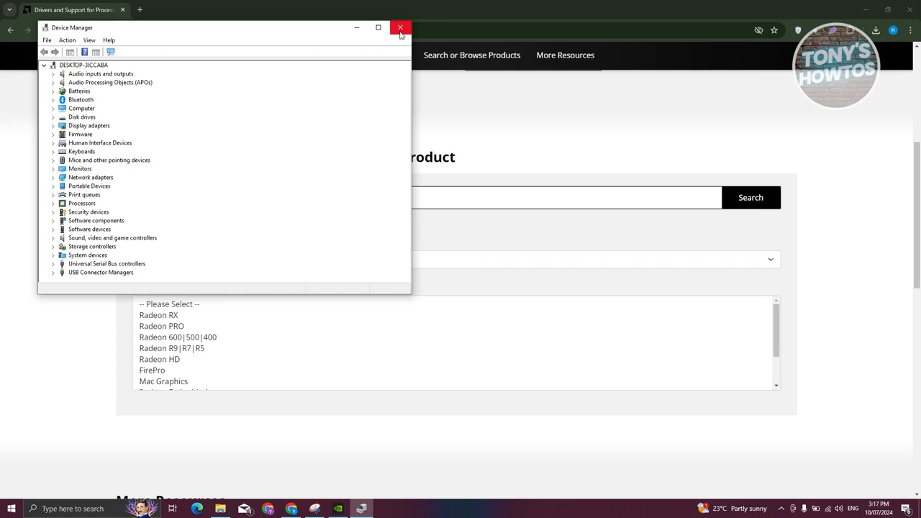
{"action": "mouse_move", "coordinate": [401, 28]}
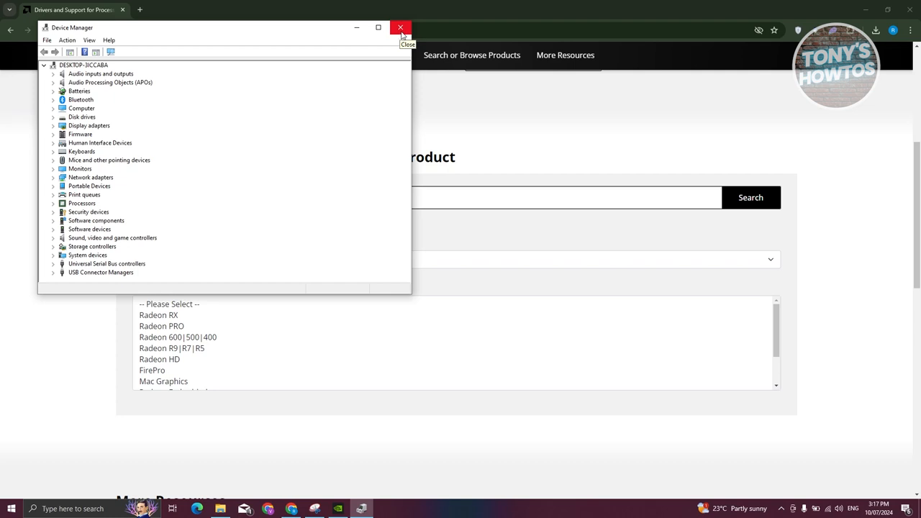
{"action": "left_click", "coordinate": [401, 27]}
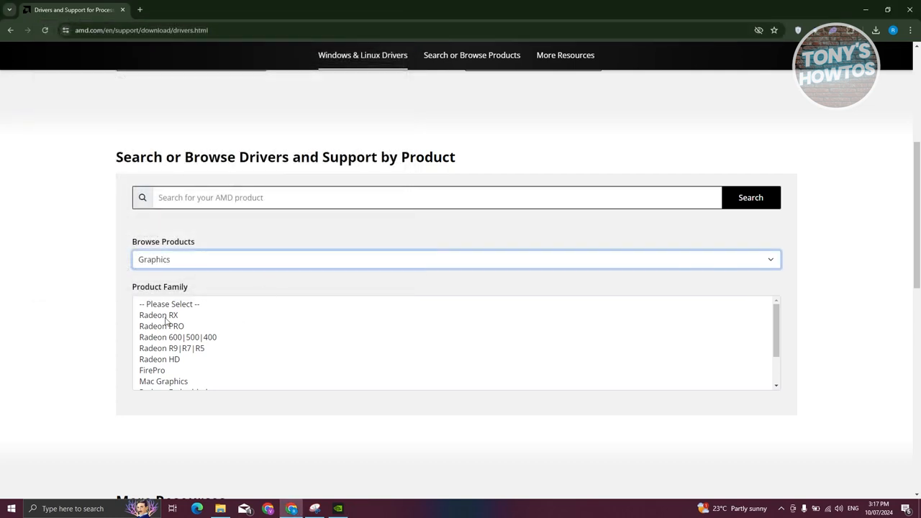
Choose Radeon RX family, Radeon RX 6000 Series line and AMD Radeon RX 6500M model.
{"action": "left_click", "coordinate": [158, 315]}
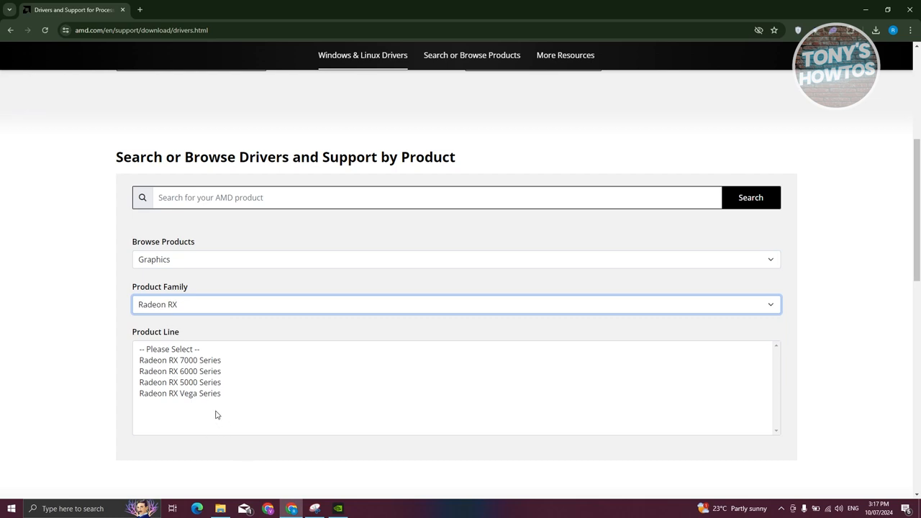
{"action": "mouse_move", "coordinate": [210, 390]}
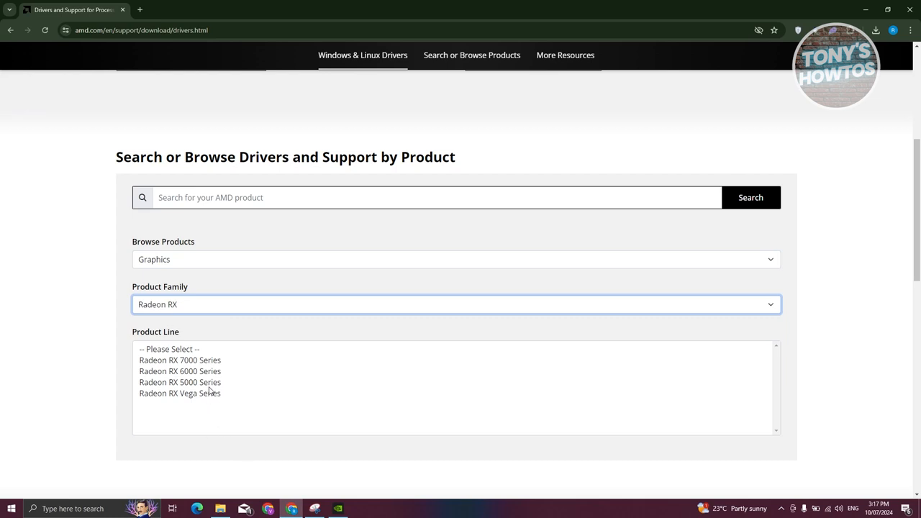
{"action": "mouse_move", "coordinate": [191, 398]}
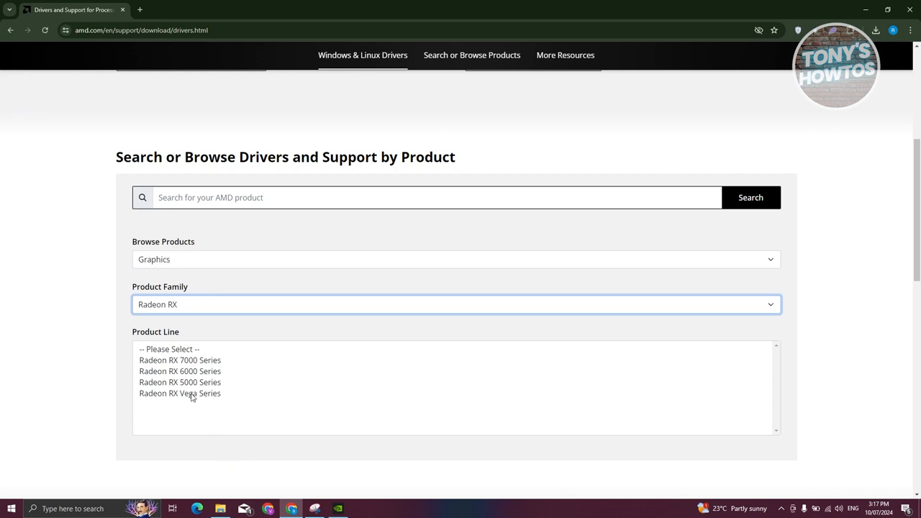
{"action": "mouse_move", "coordinate": [208, 374]}
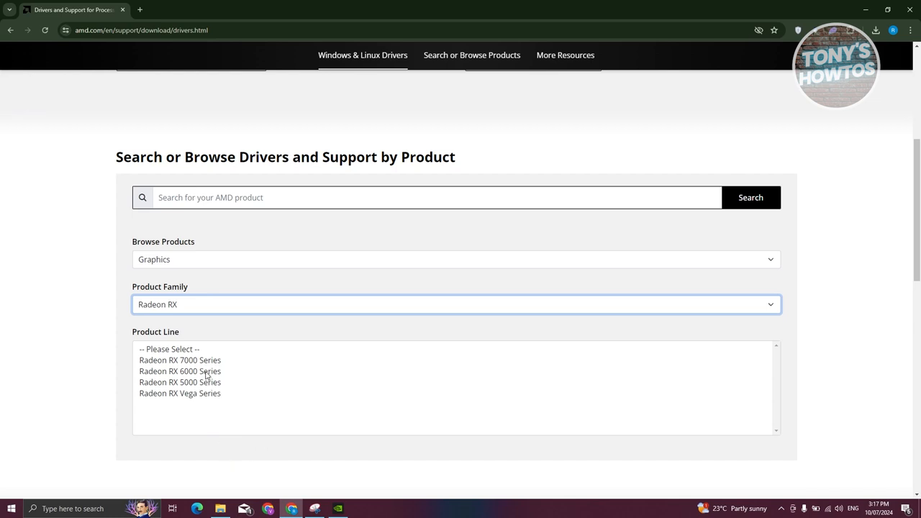
{"action": "mouse_move", "coordinate": [229, 396]}
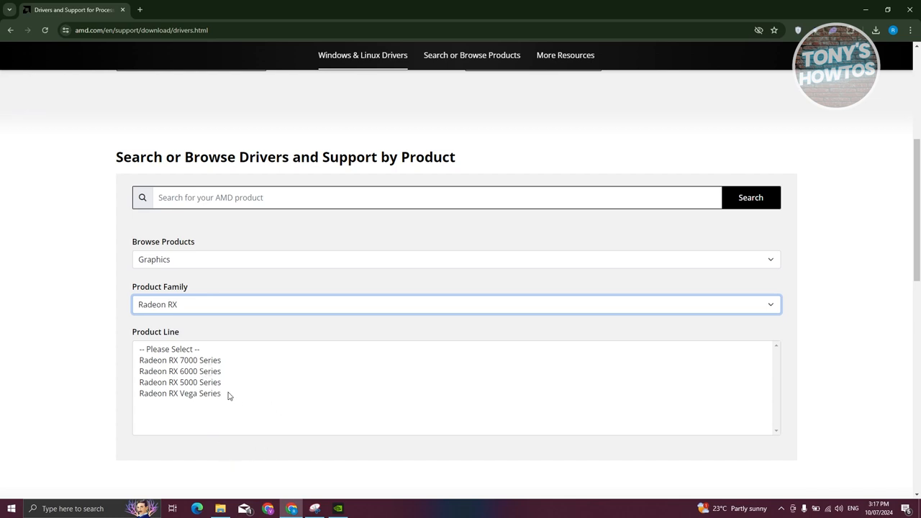
{"action": "left_click", "coordinate": [180, 371]}
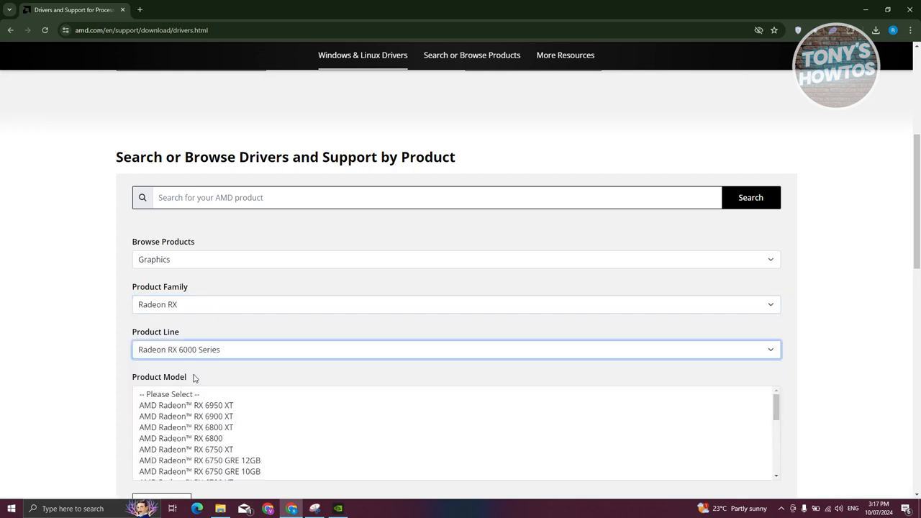
{"action": "scroll", "scroll_direction": "down", "scroll_amount": 3}
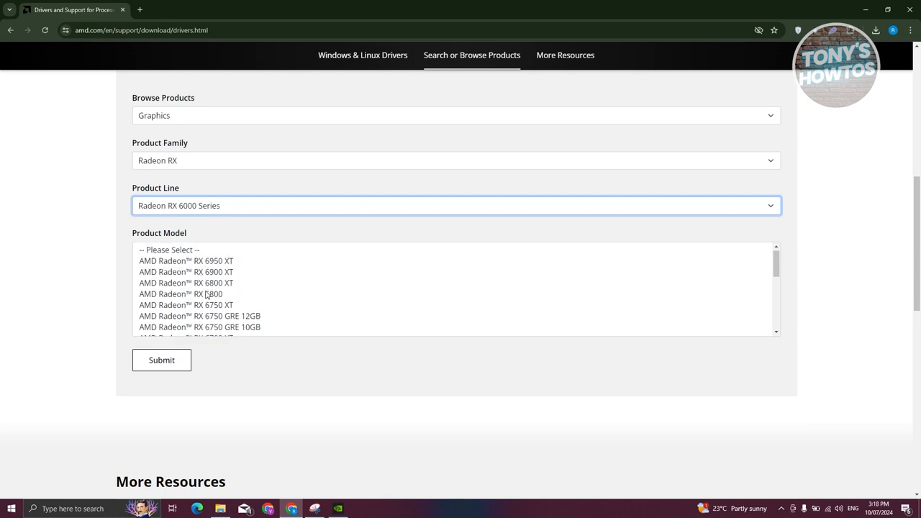
{"action": "scroll", "scroll_direction": "down", "scroll_amount": 3}
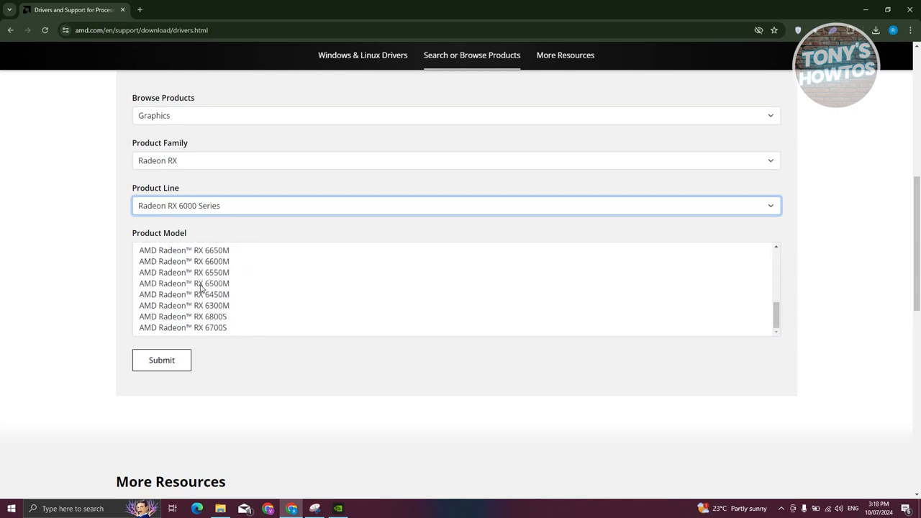
{"action": "left_click", "coordinate": [184, 283]}
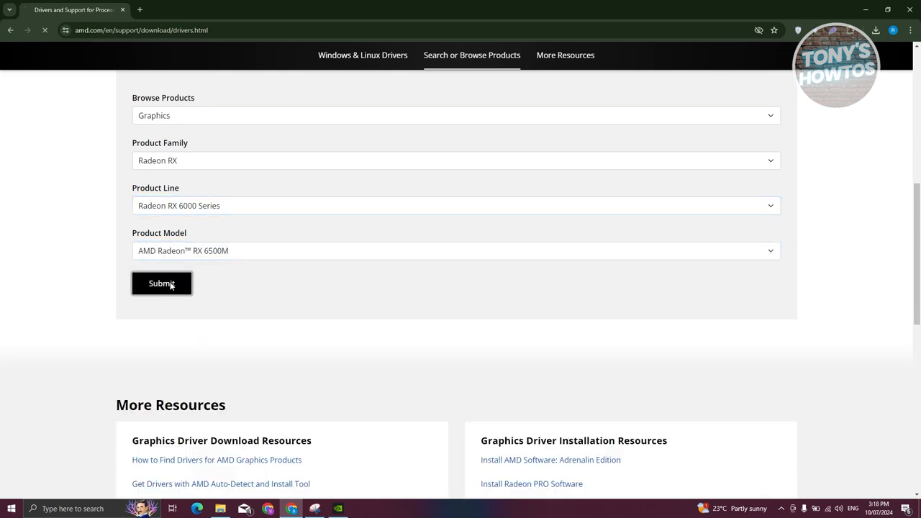
Submit the RX 6500M choice and reach its Windows 10 64-Bit Edition driver downloads.
{"action": "left_click", "coordinate": [162, 282]}
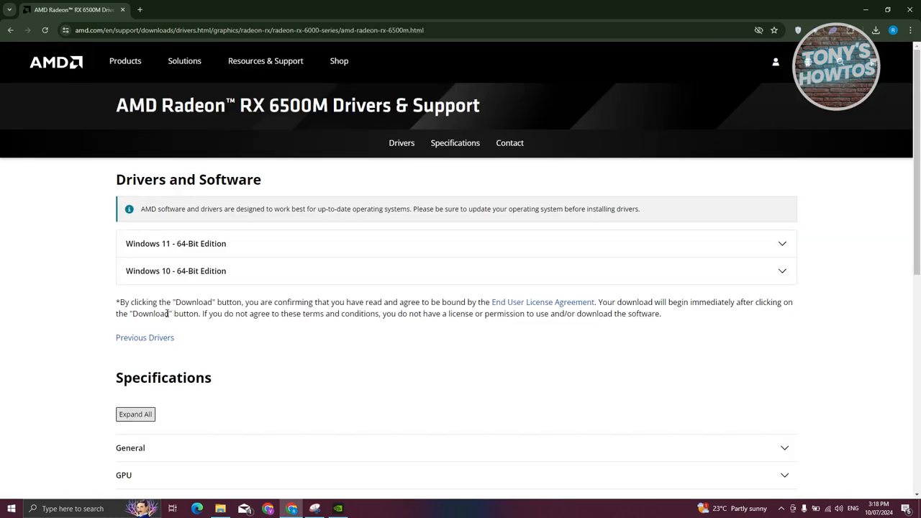
{"action": "mouse_move", "coordinate": [271, 243]}
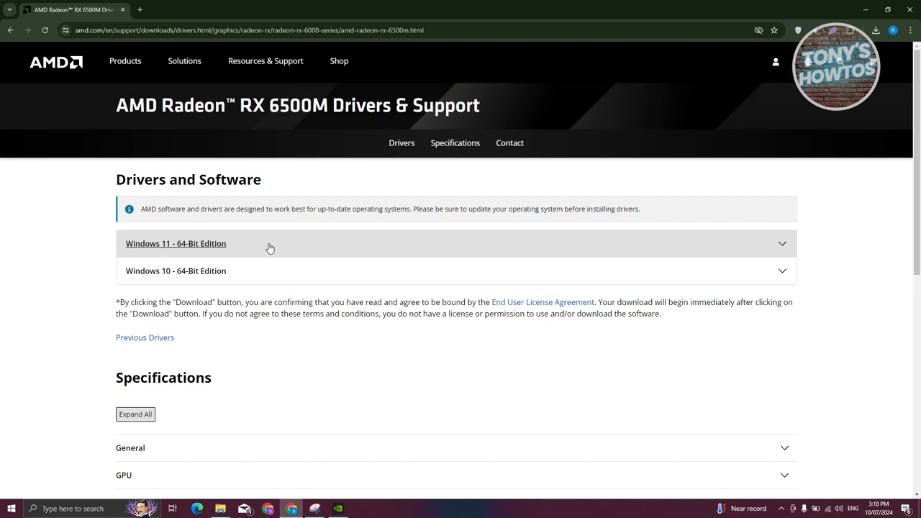
{"action": "mouse_move", "coordinate": [279, 285]}
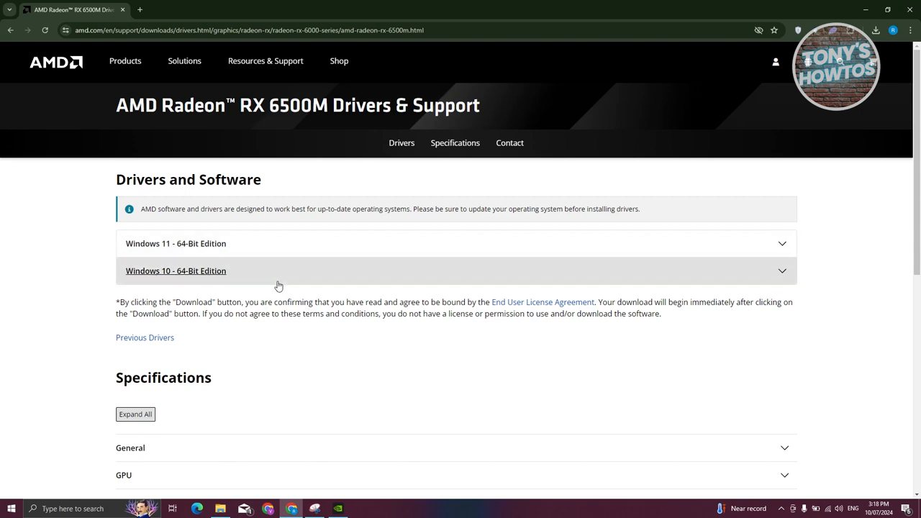
{"action": "mouse_move", "coordinate": [298, 270]}
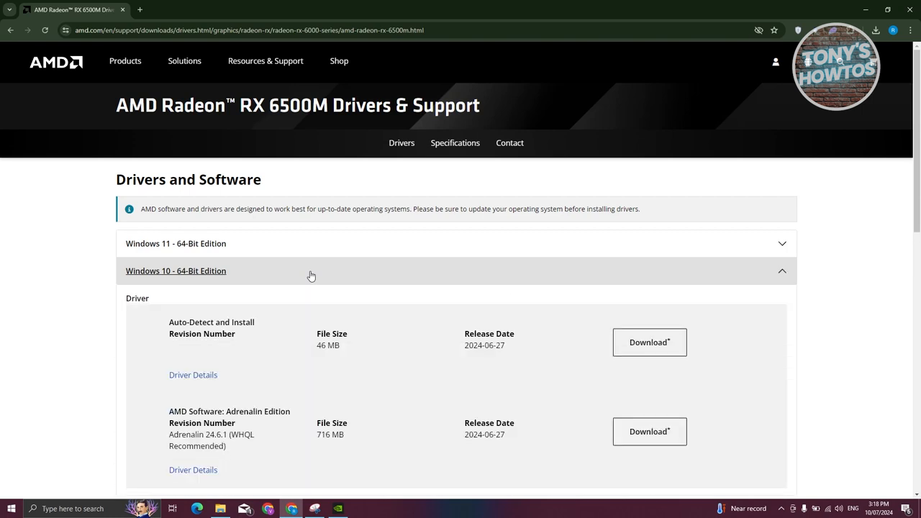
{"action": "scroll", "scroll_direction": "down", "scroll_amount": 3}
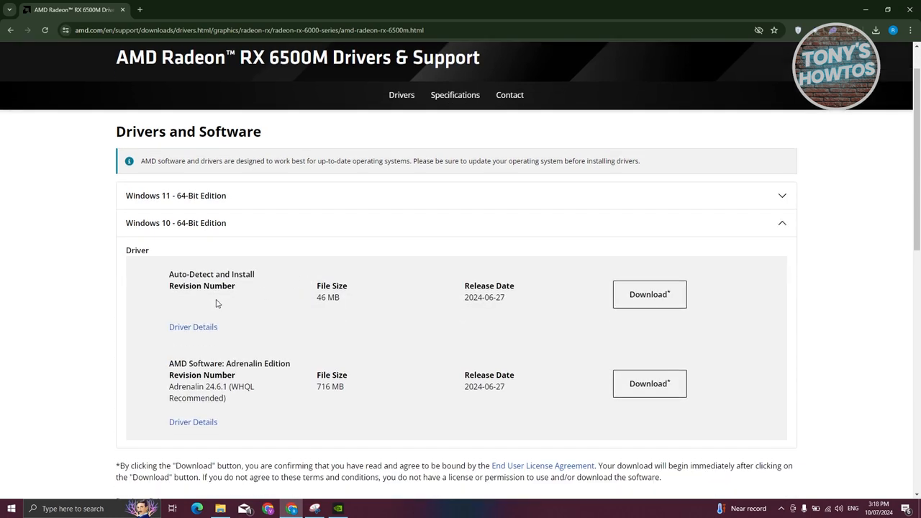
{"action": "mouse_move", "coordinate": [272, 294]}
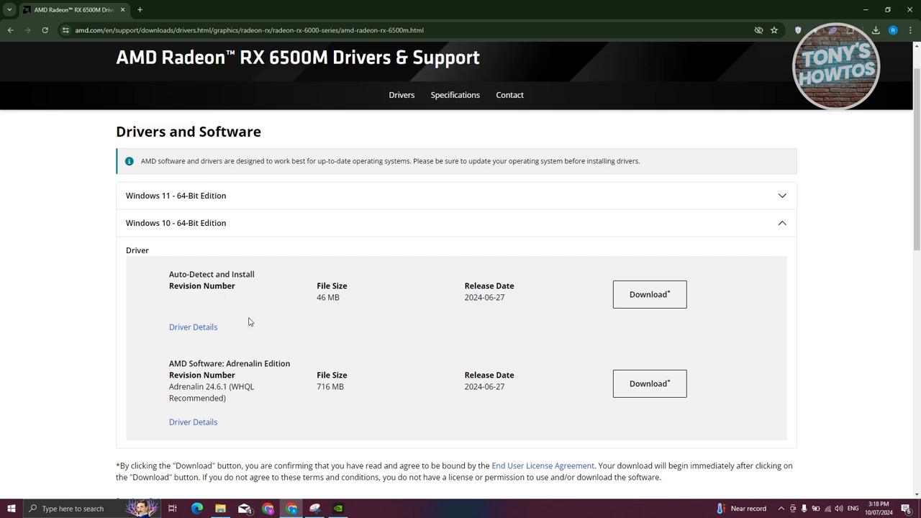
{"action": "mouse_move", "coordinate": [209, 378]}
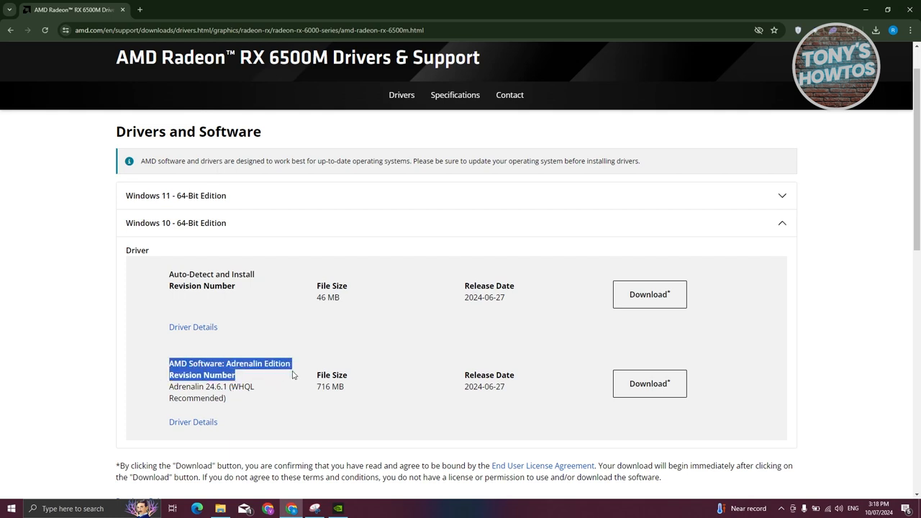
Start the AMD Software: Adrenalin Edition download and check it in the recent downloads list.
{"action": "left_click", "coordinate": [648, 383]}
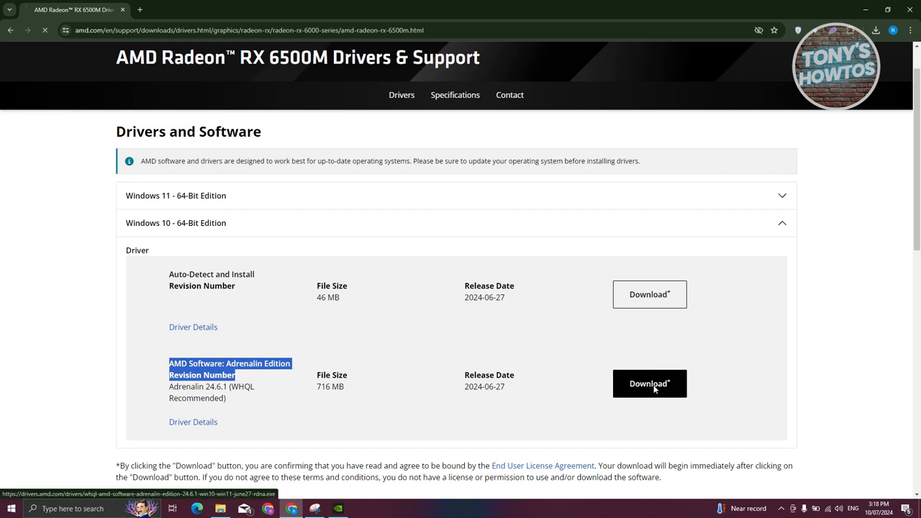
{"action": "left_click", "coordinate": [649, 383]}
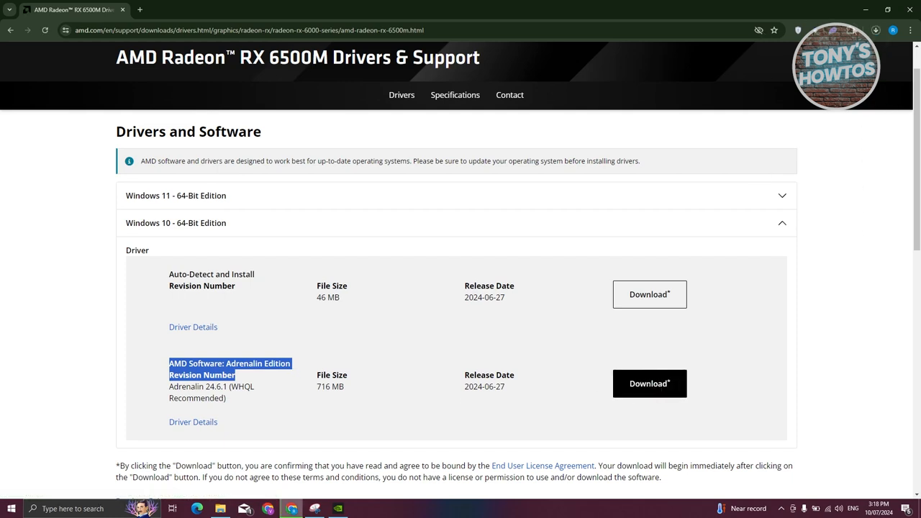
{"action": "left_click", "coordinate": [875, 31]}
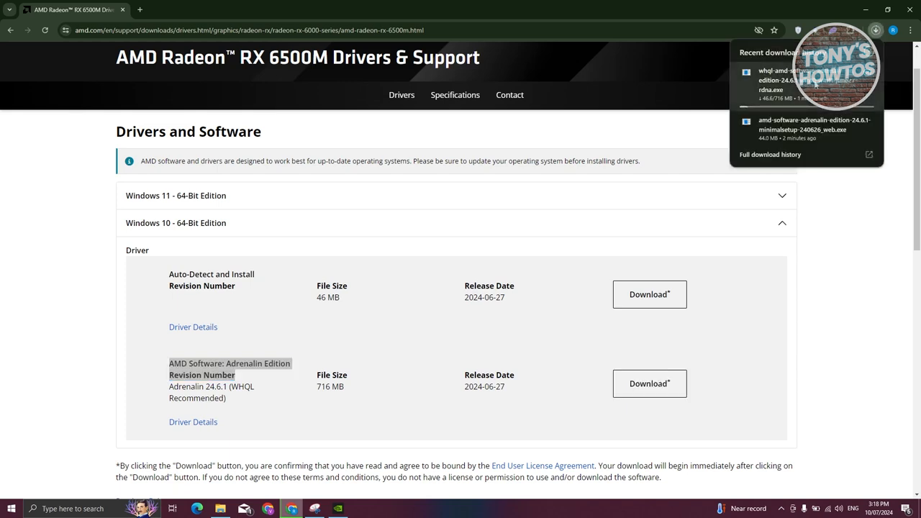
{"action": "mouse_move", "coordinate": [108, 432]}
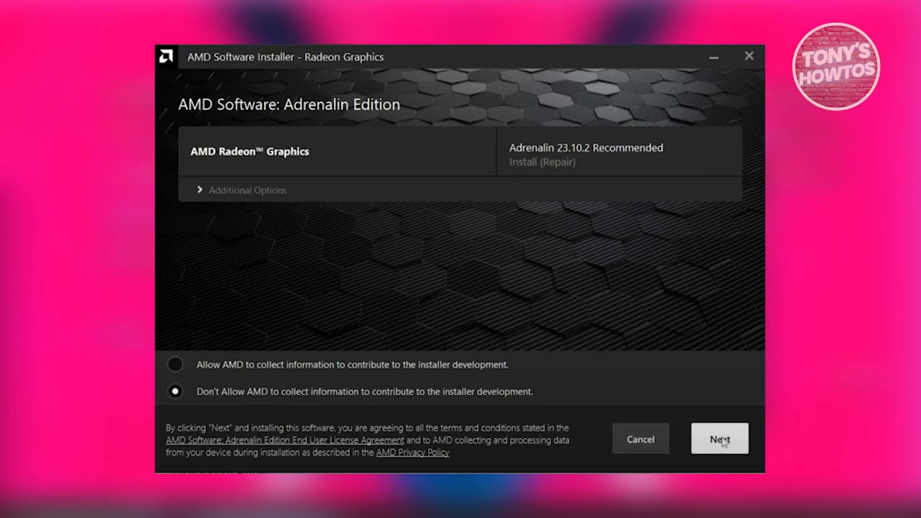
Continue installing Adrenalin 23.10.2 with 'Don't Allow AMD to collect information' selected.
{"action": "left_click", "coordinate": [720, 437]}
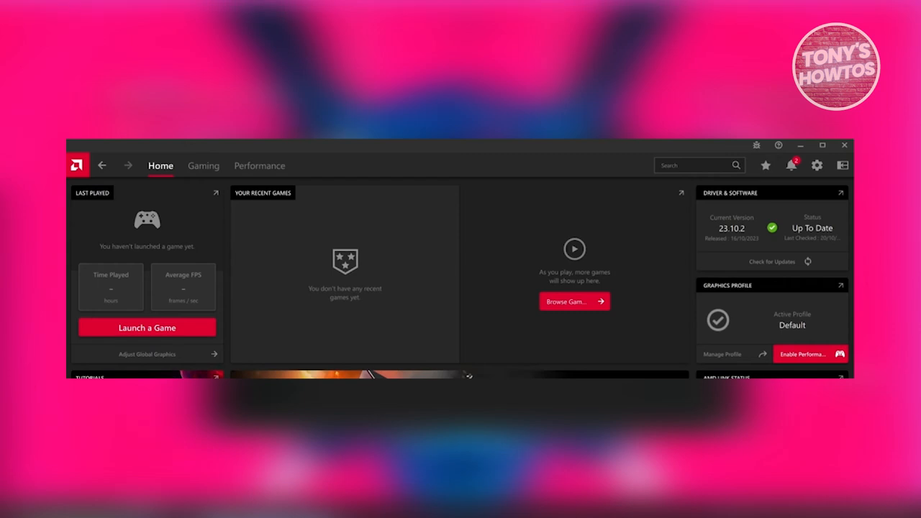
{"action": "mouse_move", "coordinate": [184, 334]}
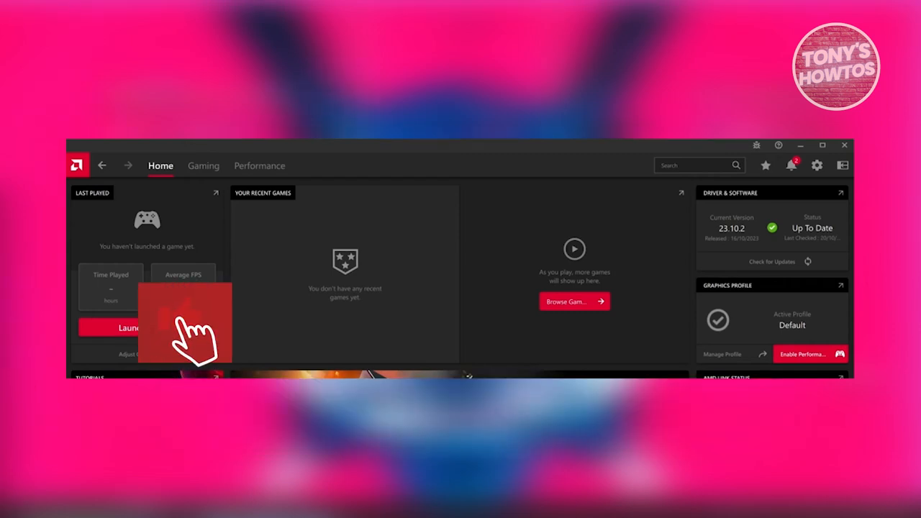